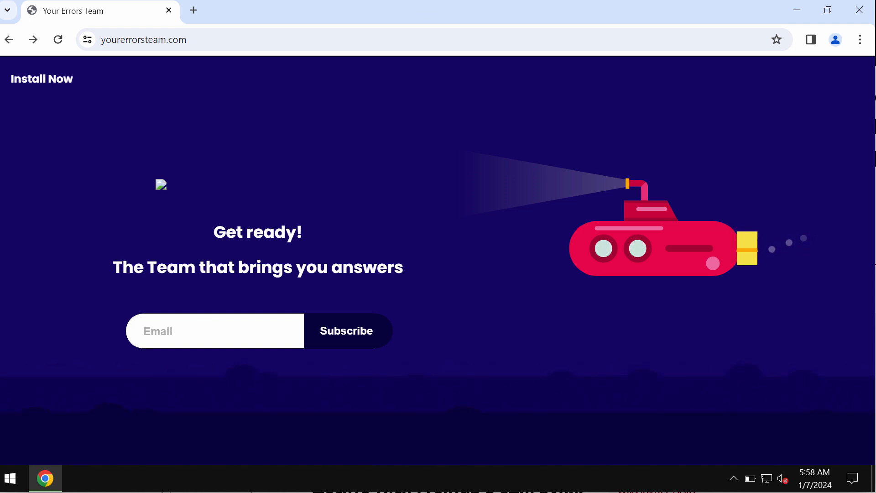
pyautogui.moveTo(795, 34)
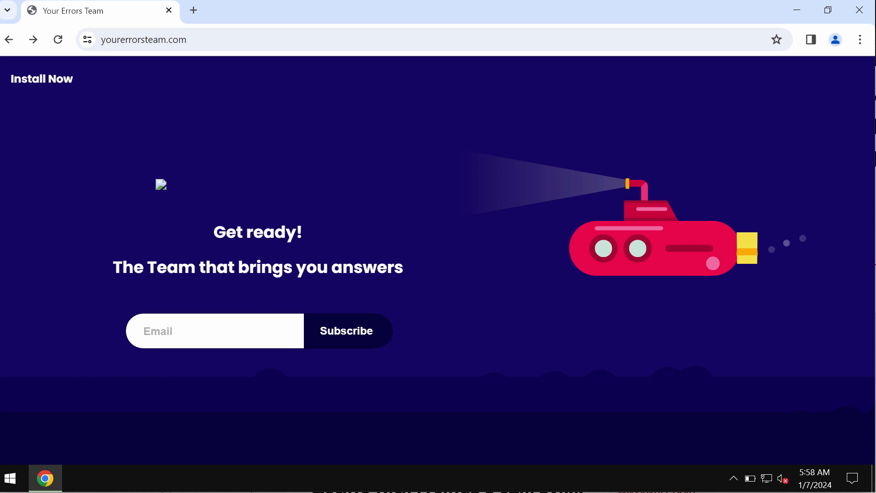
pyautogui.moveTo(552, 33)
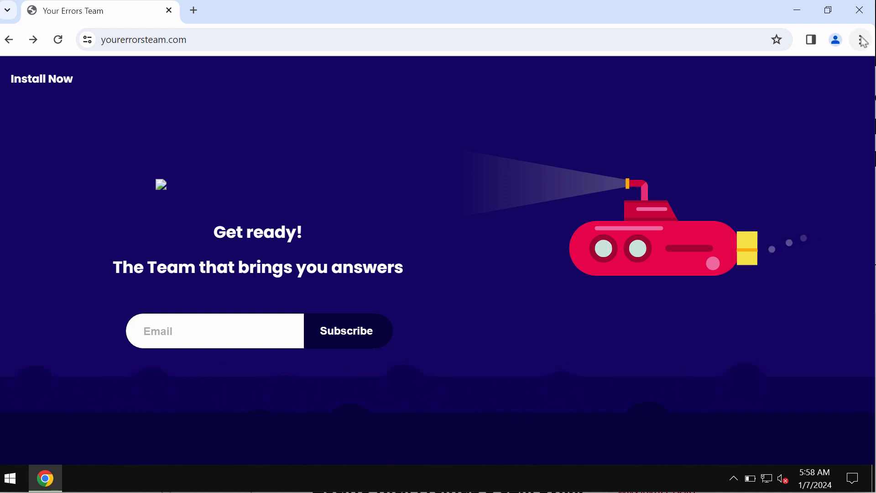
# Remove the unwanted Apps extension from Chrome's Manage Extensions page
pyautogui.click(860, 39)
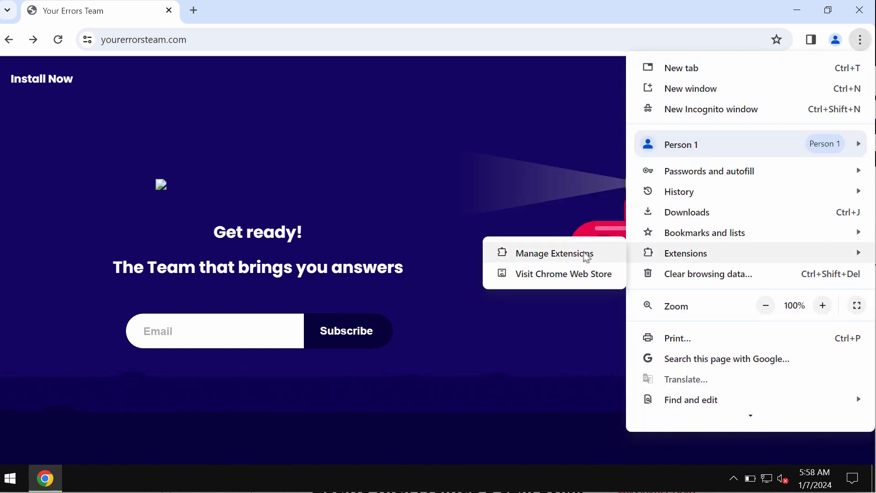
pyautogui.click(554, 252)
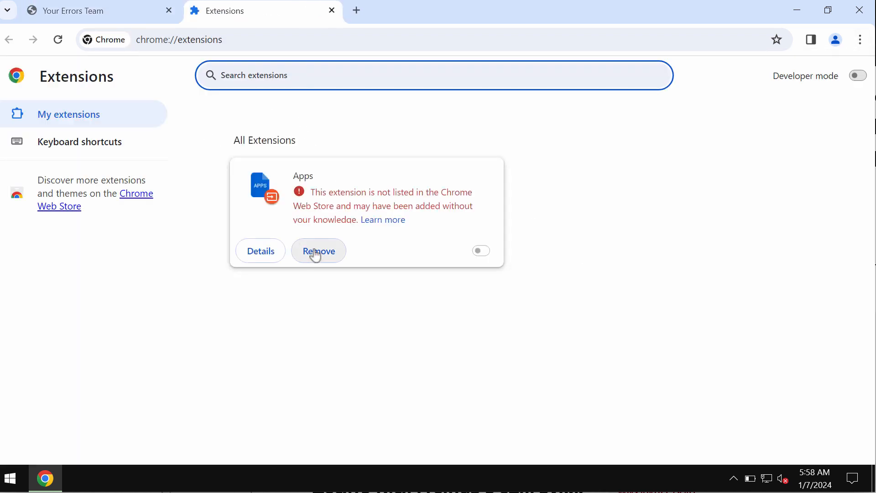
pyautogui.click(318, 250)
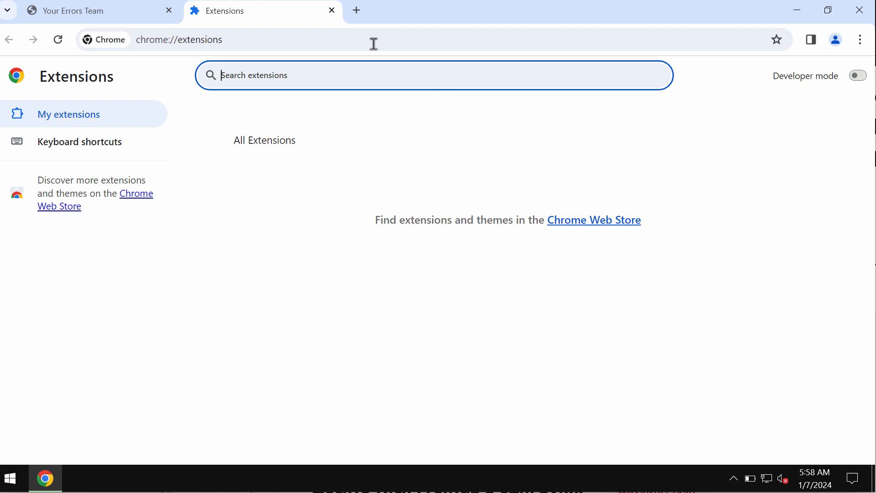
# Enter combocleaner.com in the address bar
pyautogui.click(168, 11)
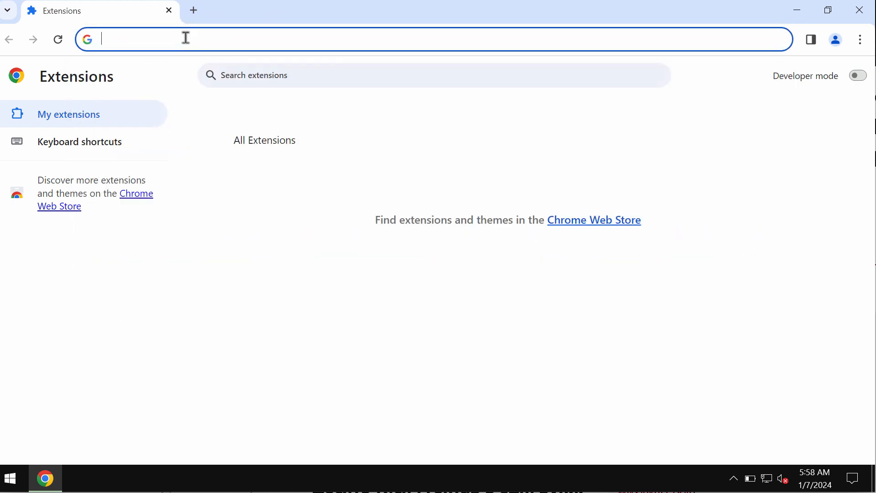
pyautogui.write('combocleaner.com')
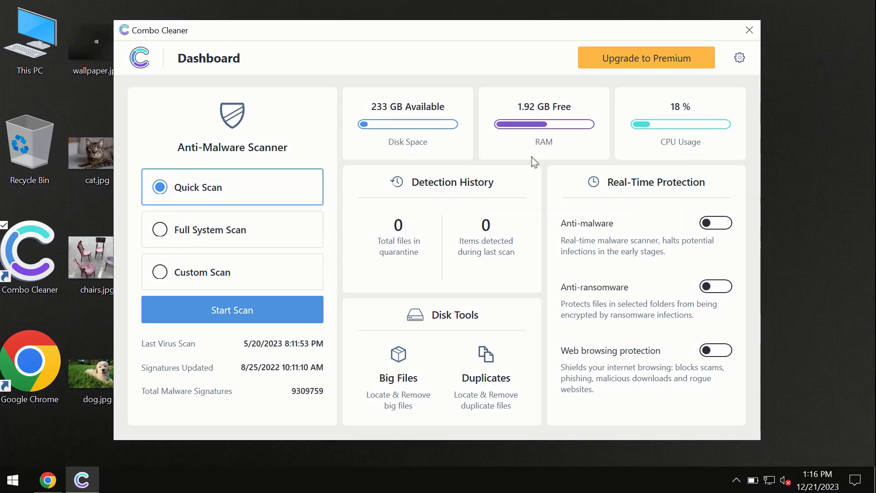
pyautogui.moveTo(347, 61)
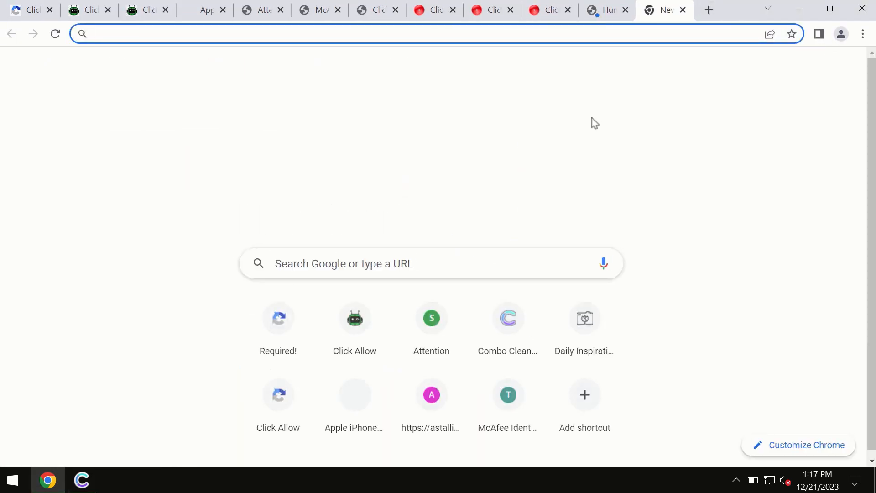
# Load combocleaner.com, browse its platform options, then minimize Chrome back to the desktop
pyautogui.write('combocleaner.com')
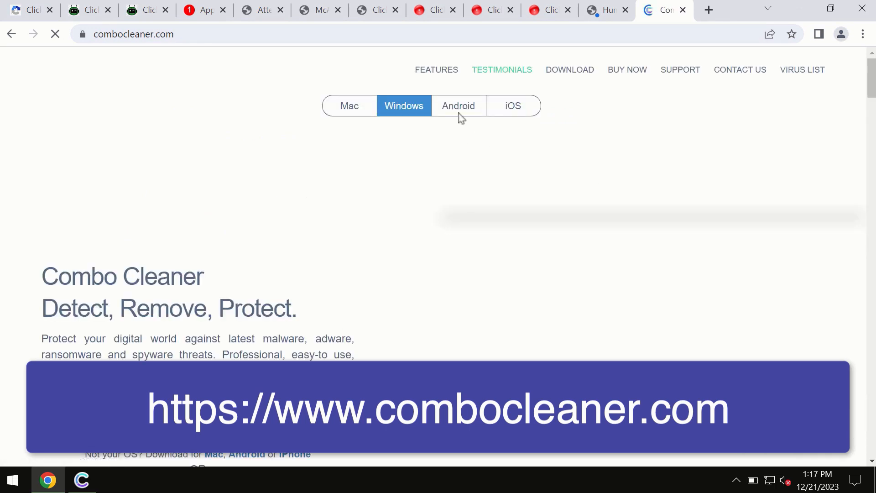
pyautogui.moveTo(350, 115)
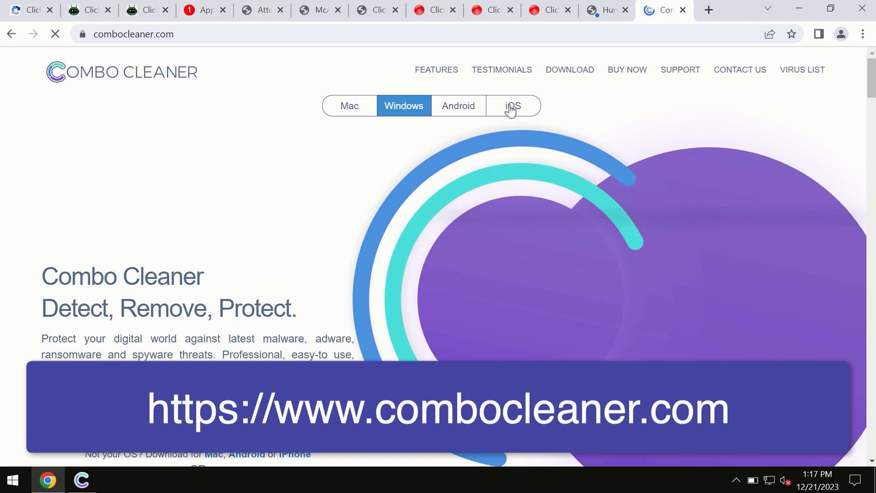
pyautogui.moveTo(458, 107)
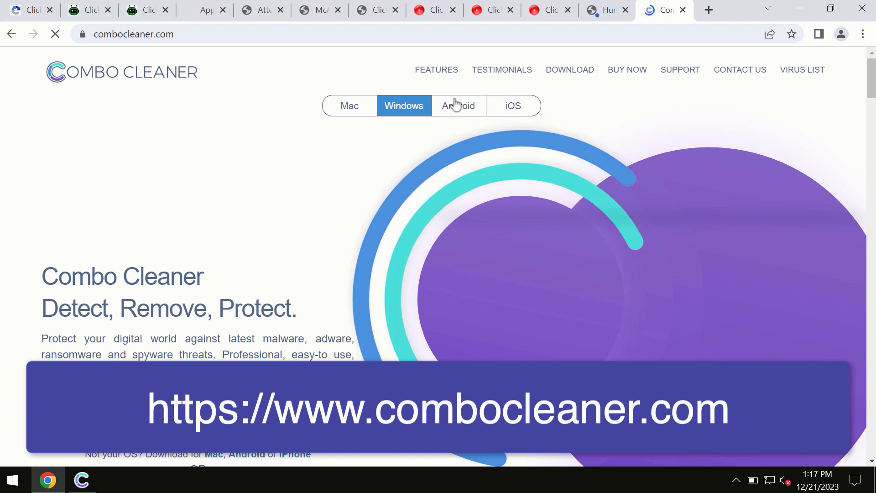
pyautogui.click(349, 106)
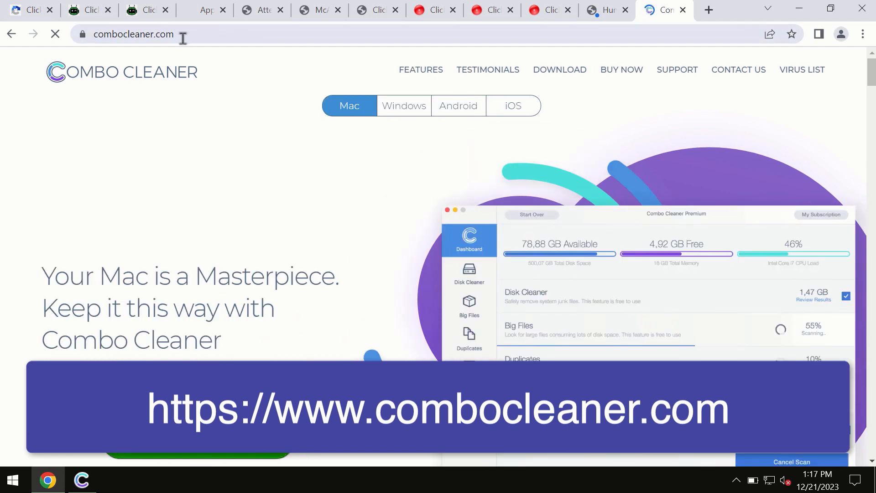
pyautogui.click(457, 105)
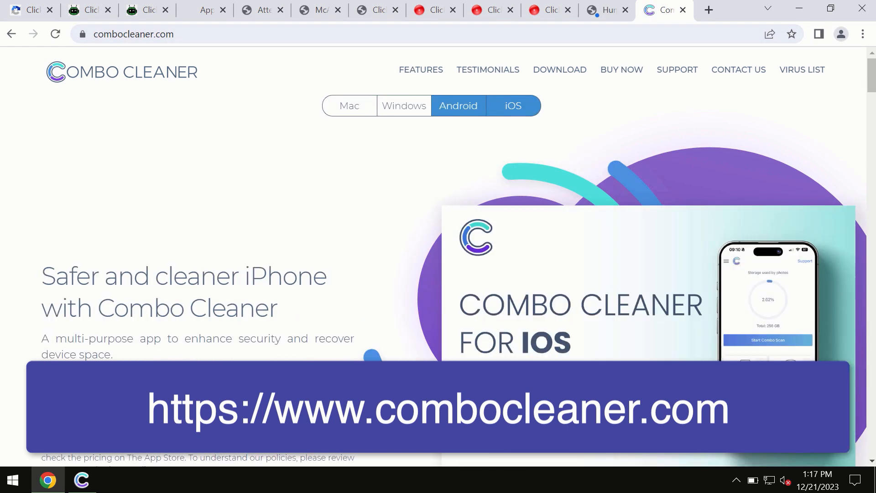
pyautogui.click(512, 106)
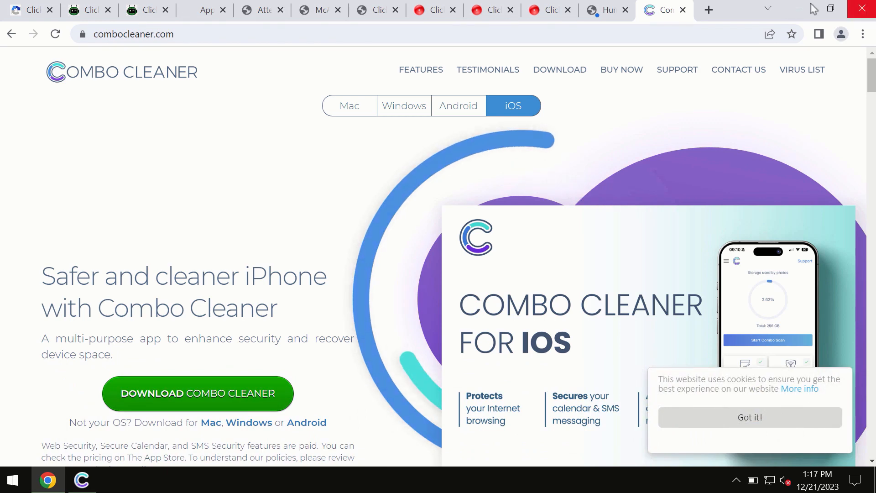
pyautogui.click(81, 479)
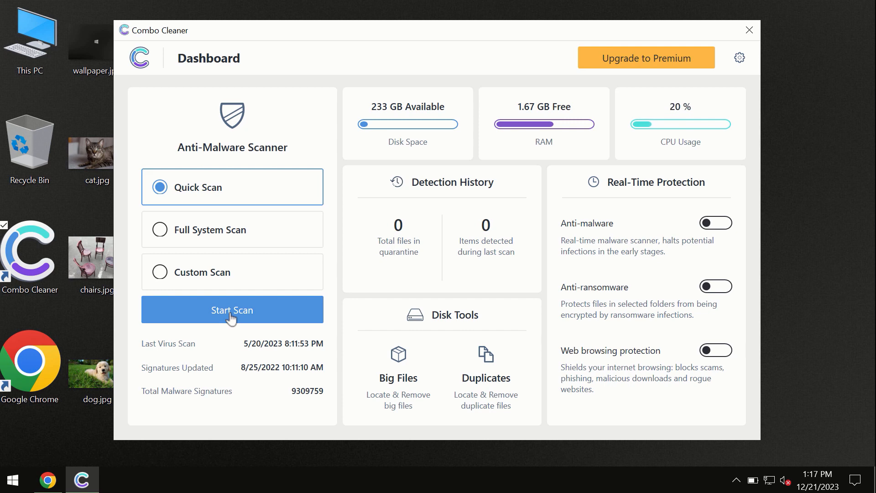
# Run a Quick Scan from the Combo Cleaner dashboard
pyautogui.click(232, 310)
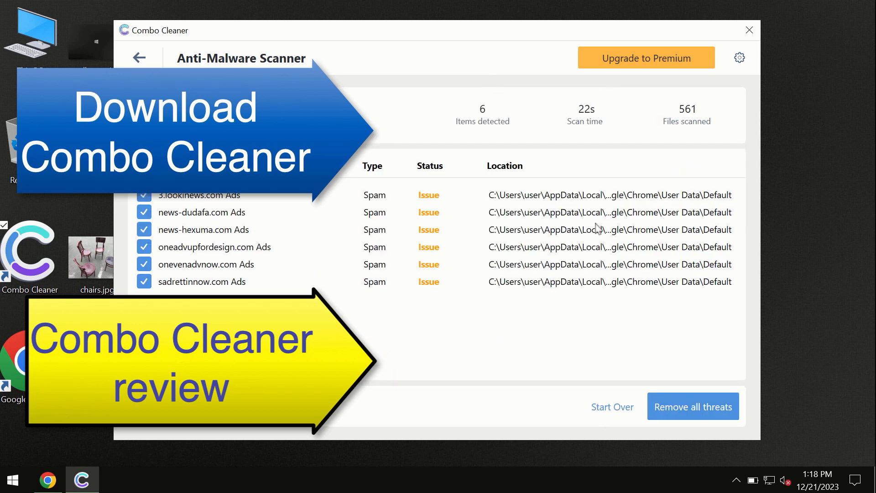
pyautogui.moveTo(459, 40)
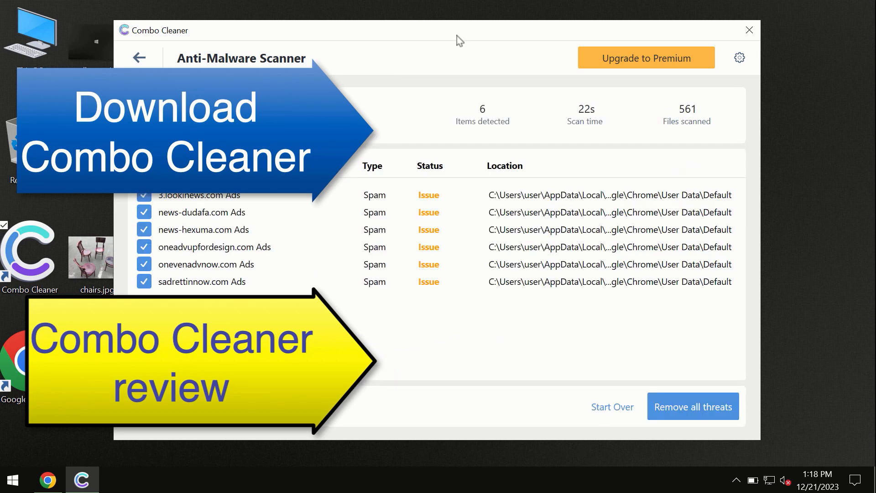
pyautogui.moveTo(559, 88)
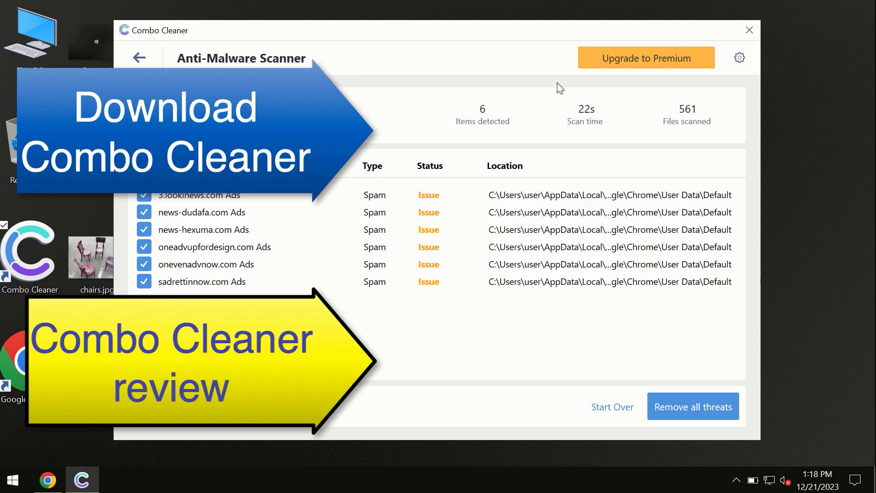
pyautogui.moveTo(629, 66)
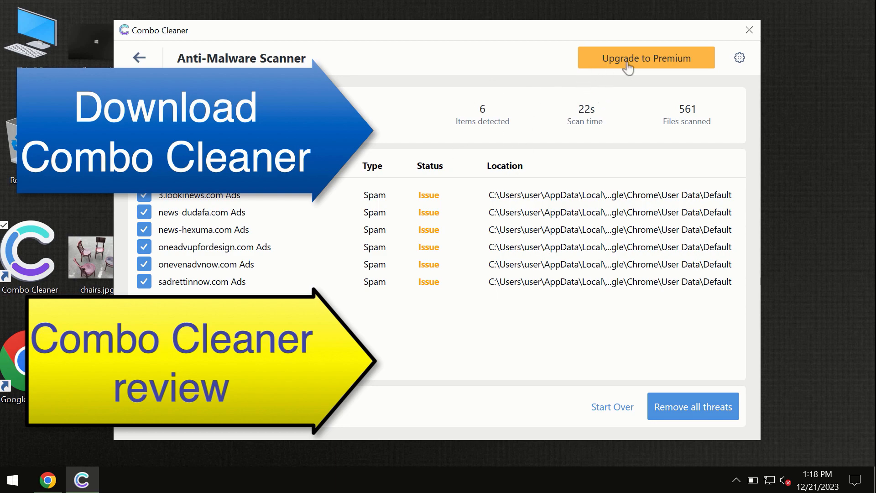
# Bring up the premium upgrade offer from the scan results showing six threats
pyautogui.click(645, 58)
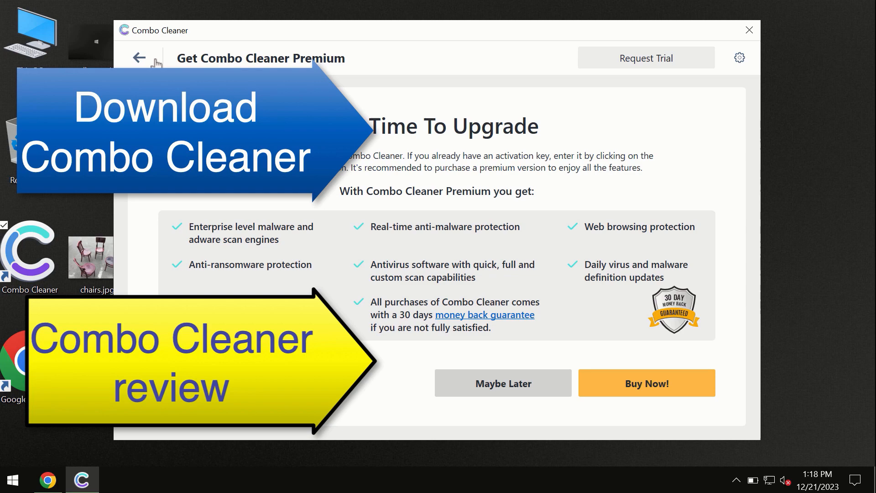